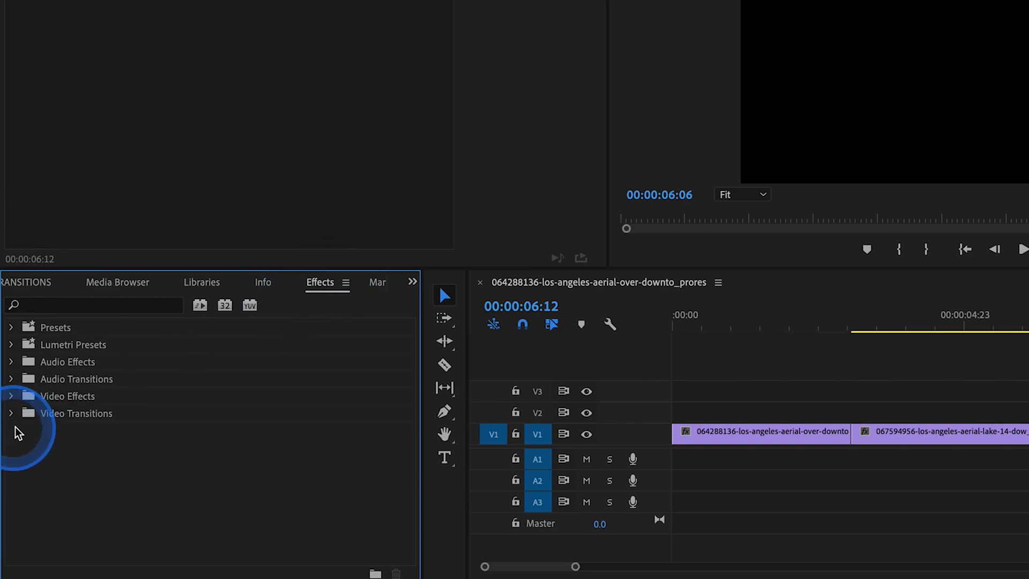
Step: Expand the Video Transitions list to reach the Barn Doors wipe for the downtown clip
click(11, 413)
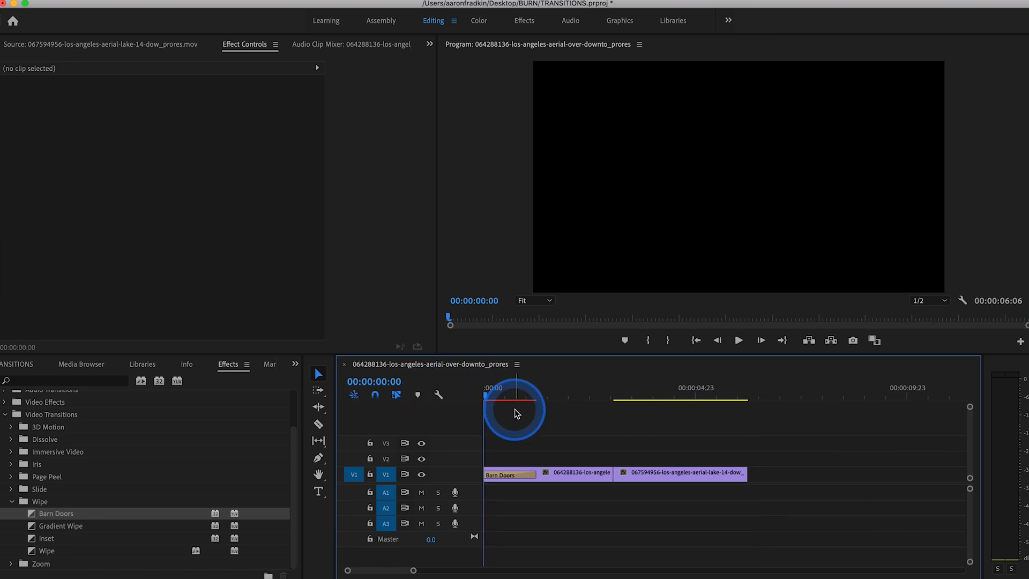
Step: Play the sequence opening to watch the Barn Doors wipe, then stop playback
click(738, 340)
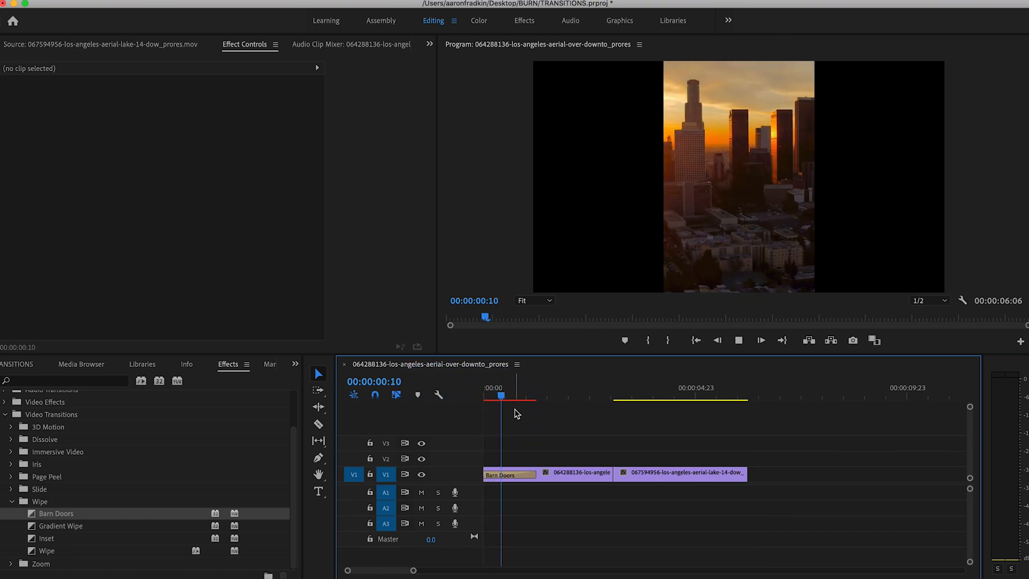
click(570, 397)
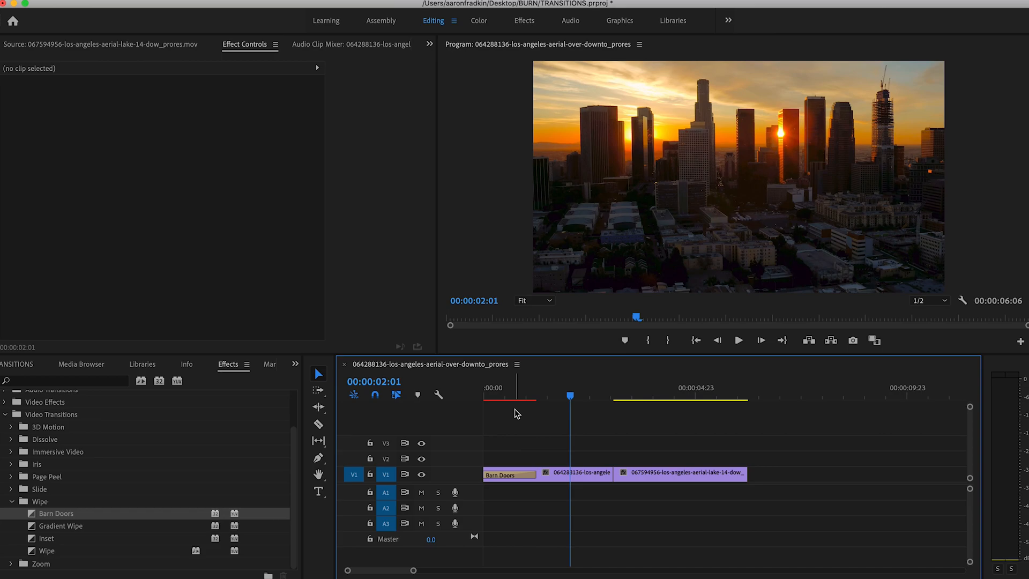
click(514, 413)
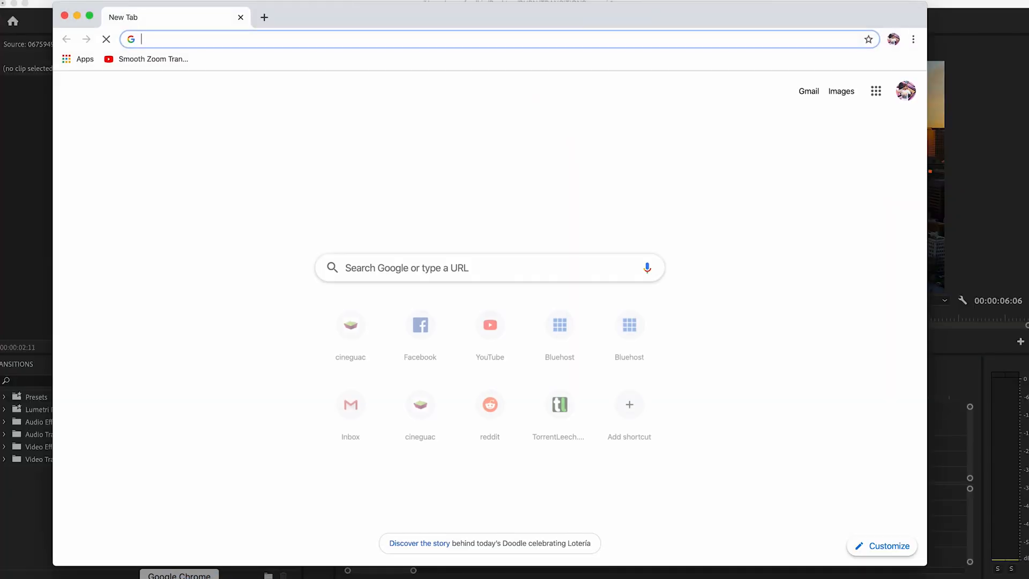
Step: Go to cineguac.com, open Free Stuff, and scroll to the Light Leaks & Flares post
text(cineguac.com)
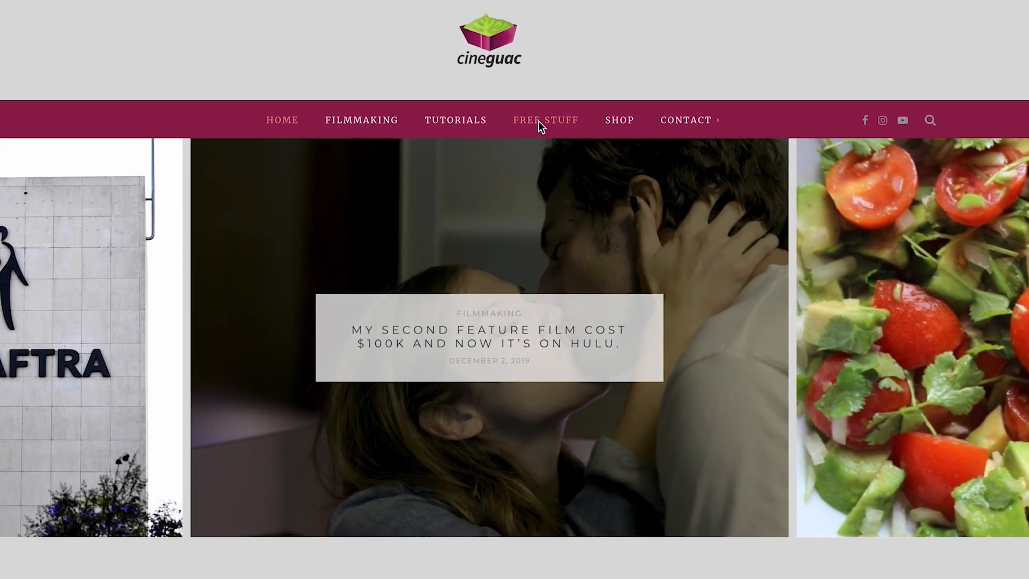
click(544, 120)
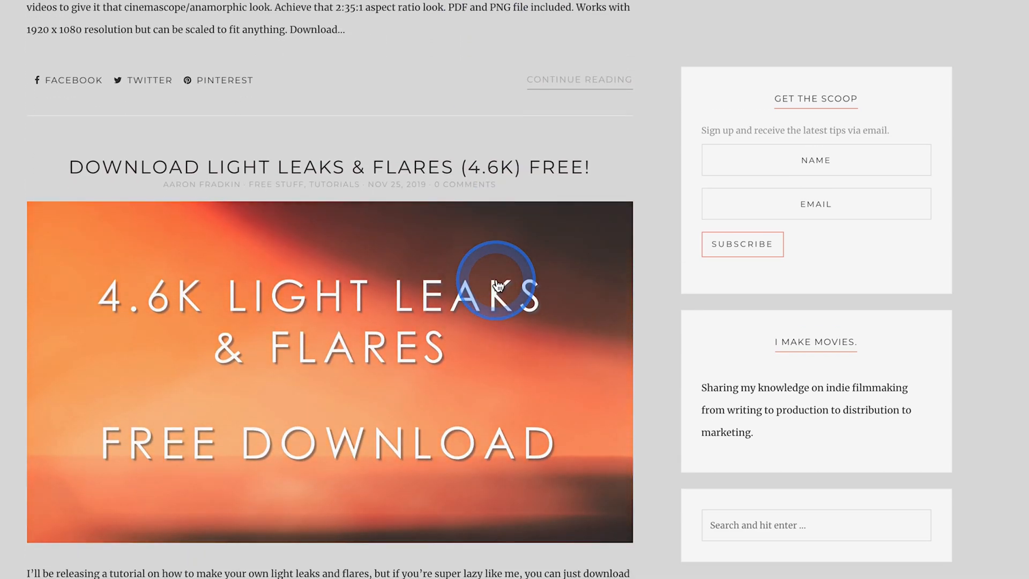
mouse_move(156, 305)
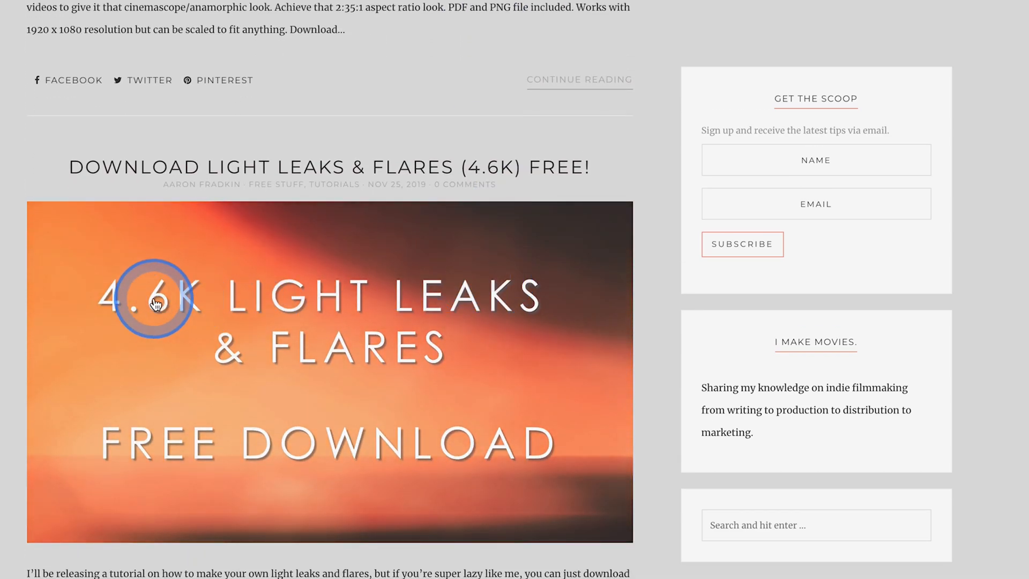
scroll(down, 3)
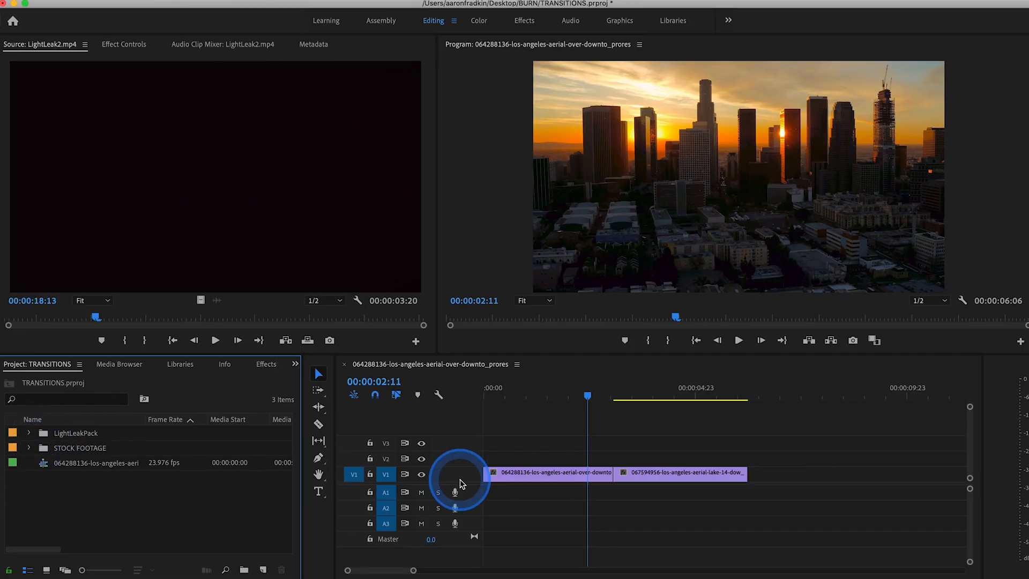
mouse_move(168, 460)
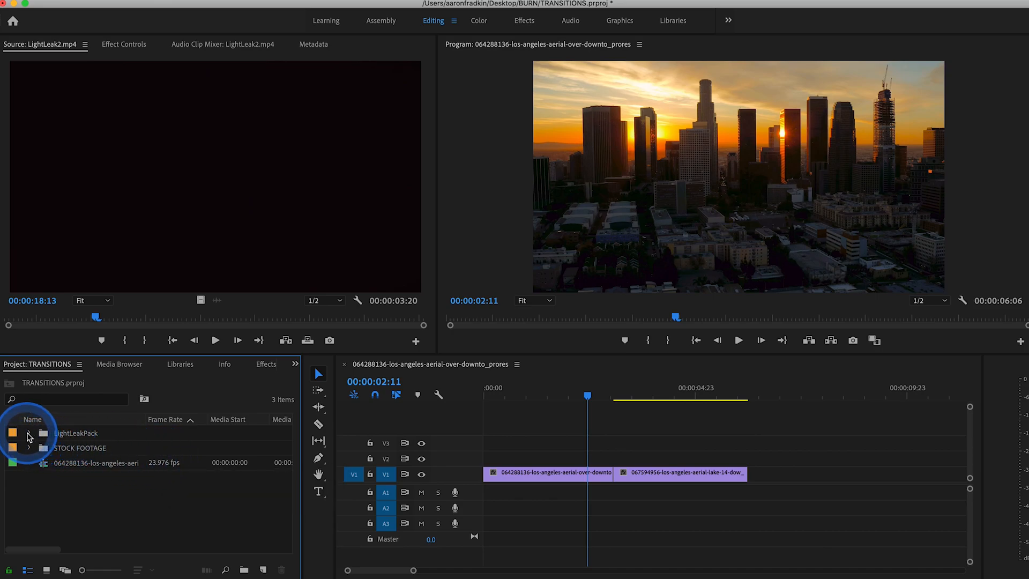
Step: Expand the LightLeakPack bin and preview LightLeak2.mp4 in the Source Monitor
click(29, 432)
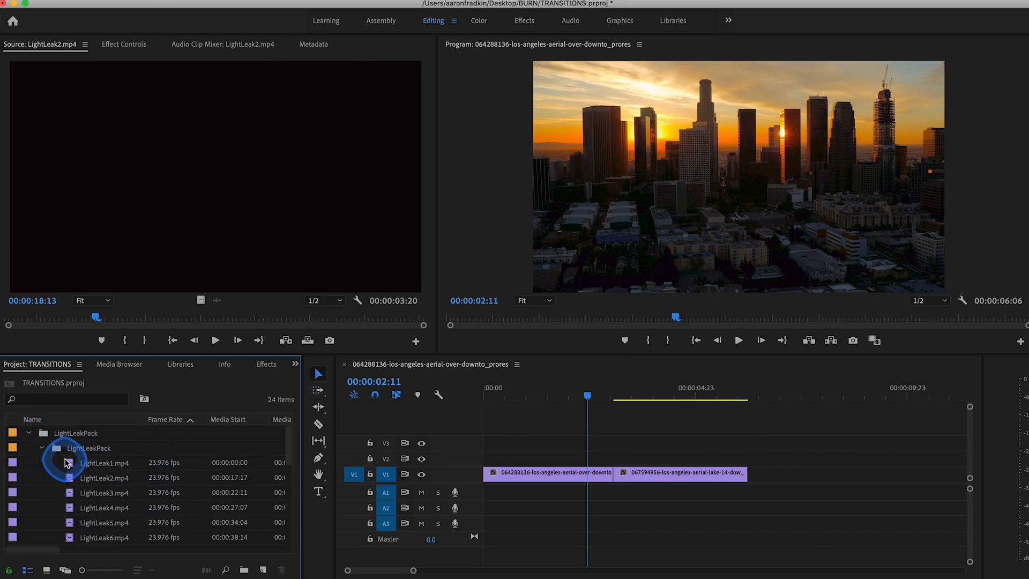
click(104, 463)
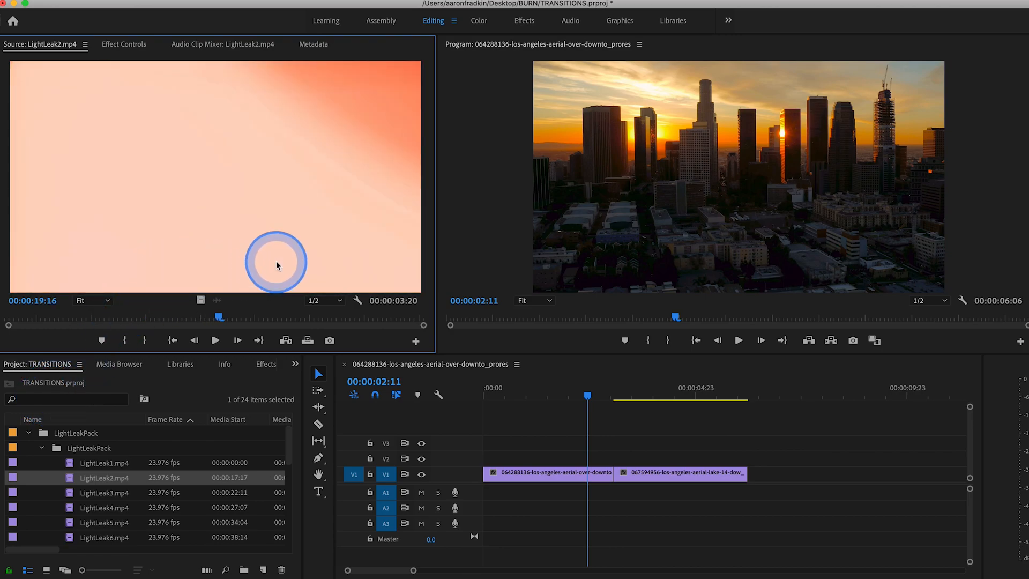
mouse_move(153, 96)
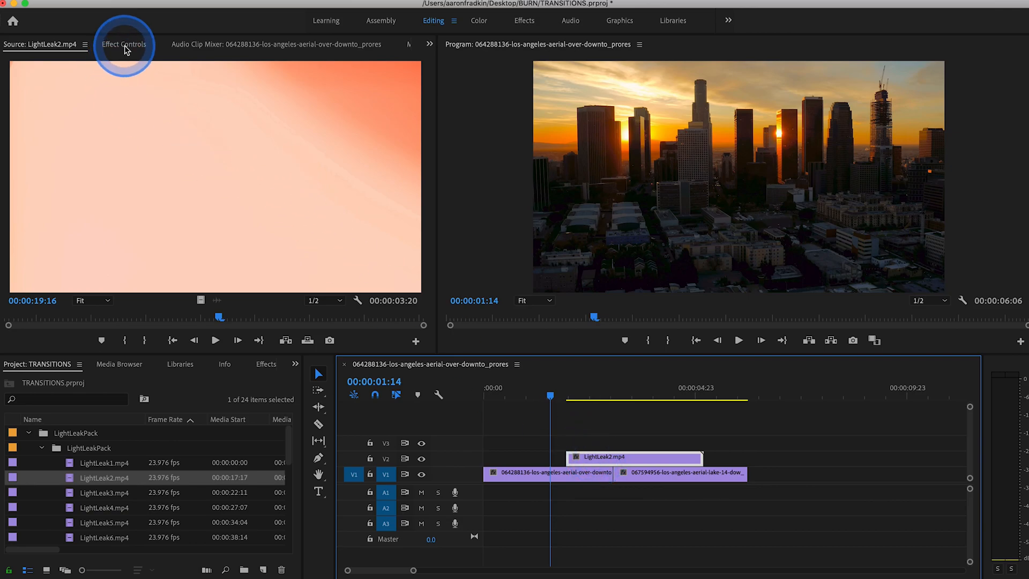
Step: Switch LightLeak2's Opacity blend mode from Normal to a lighten-type mode
click(124, 44)
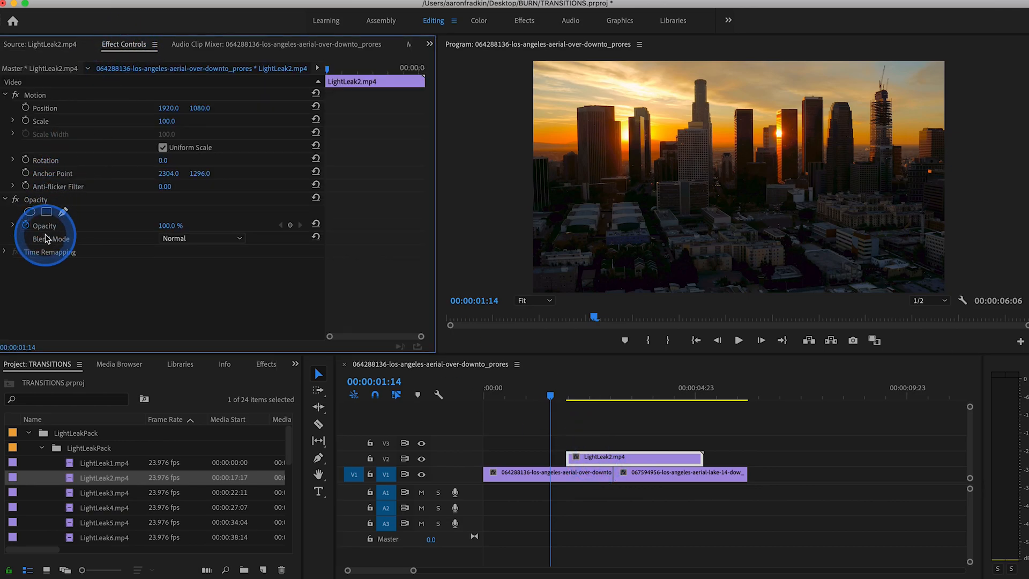
click(202, 238)
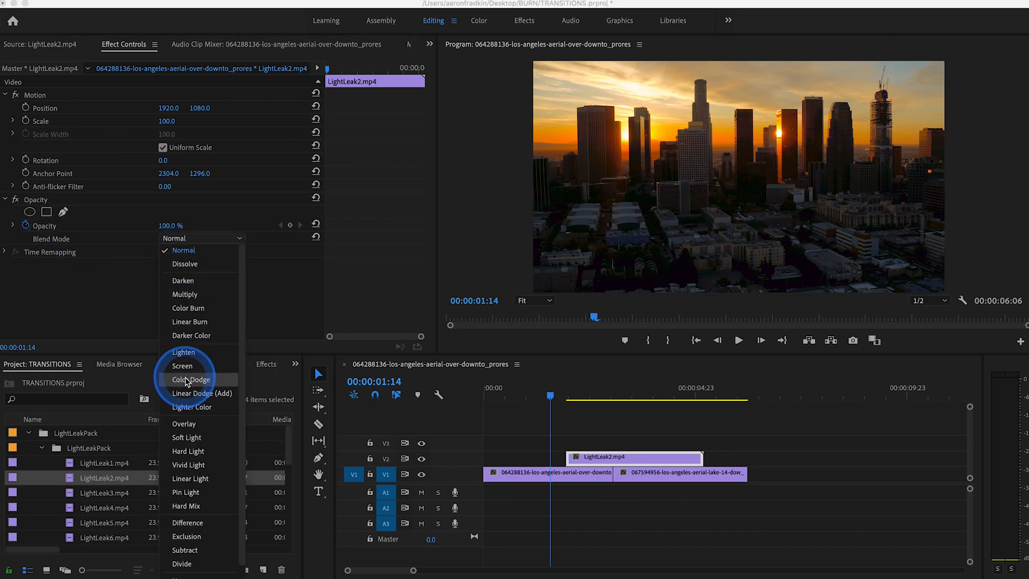
mouse_move(184, 353)
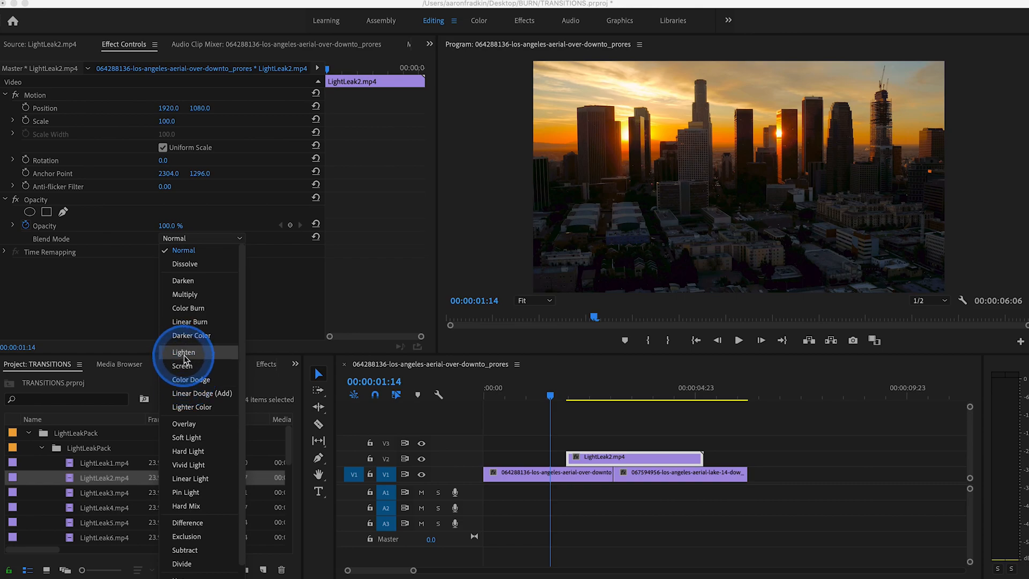
click(184, 352)
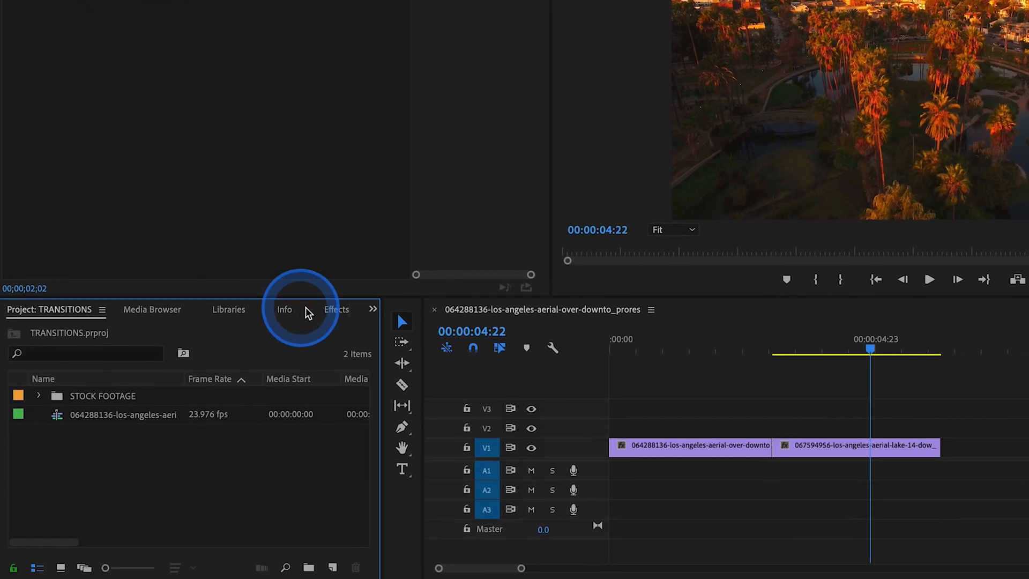
Step: Search the effects for 'levels' and bring up the downtown clip's effect settings
click(336, 309)
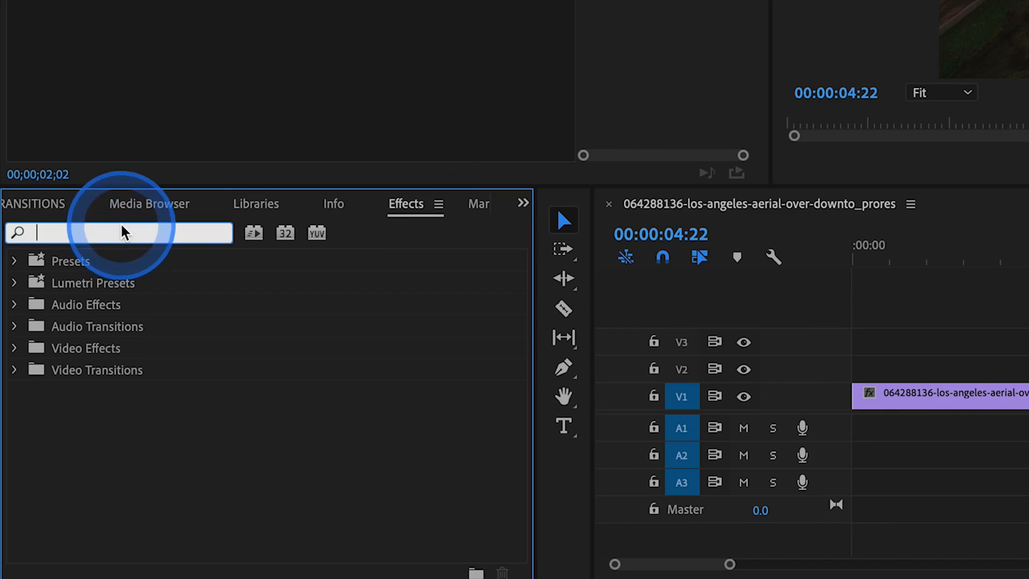
text(levels)
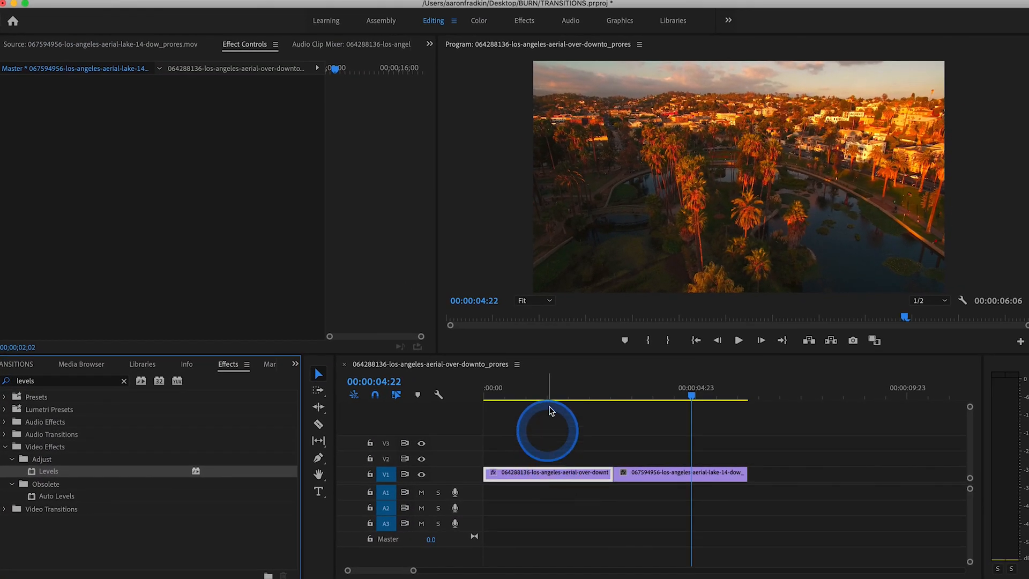
click(557, 394)
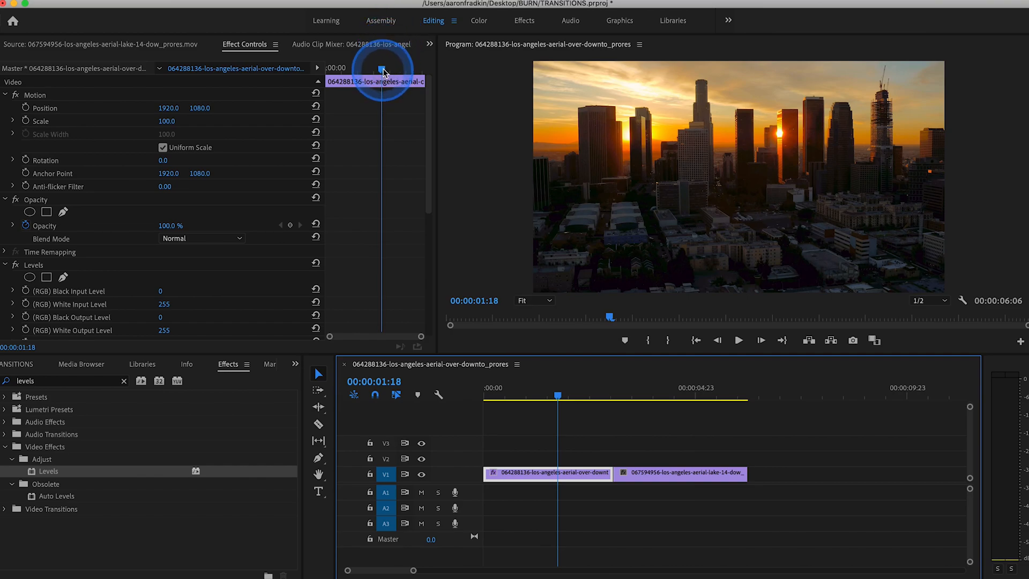
Step: Keyframe the downtown clip's White Input Level down to 0 near its end, then scrub the cut
drag(558, 395, 572, 395)
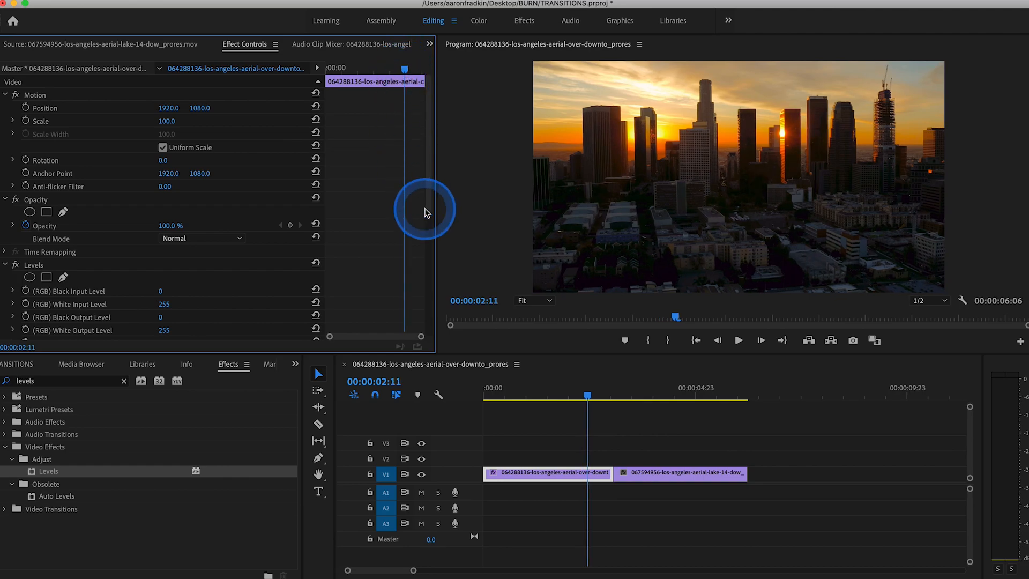
mouse_move(450, 154)
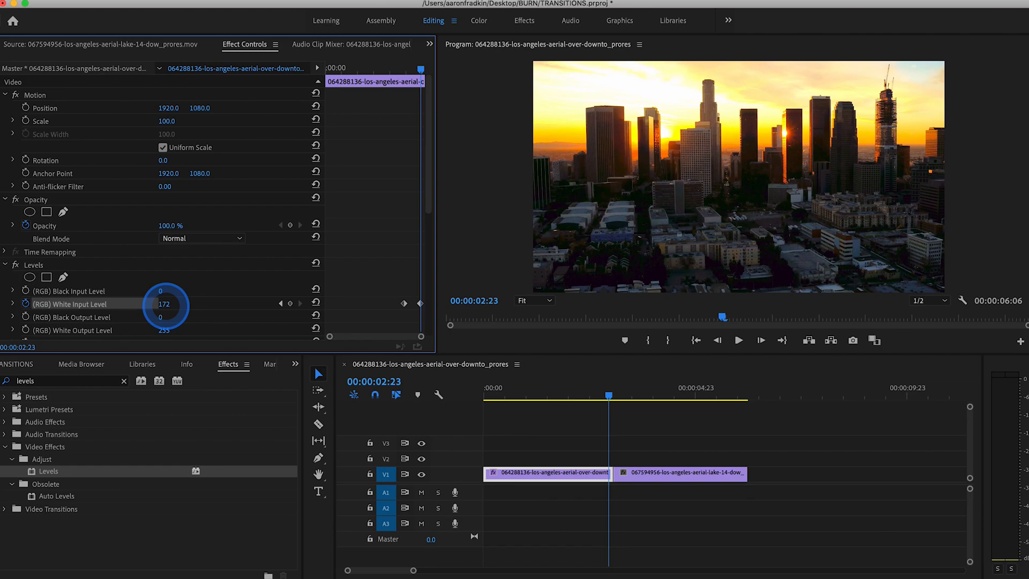
drag(164, 304, 433, 301)
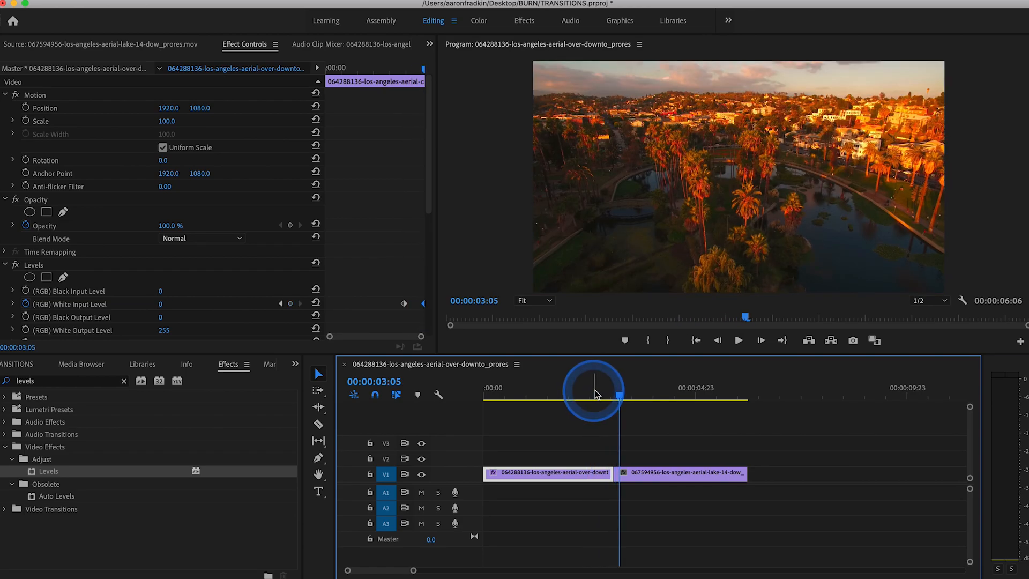
drag(594, 394, 607, 394)
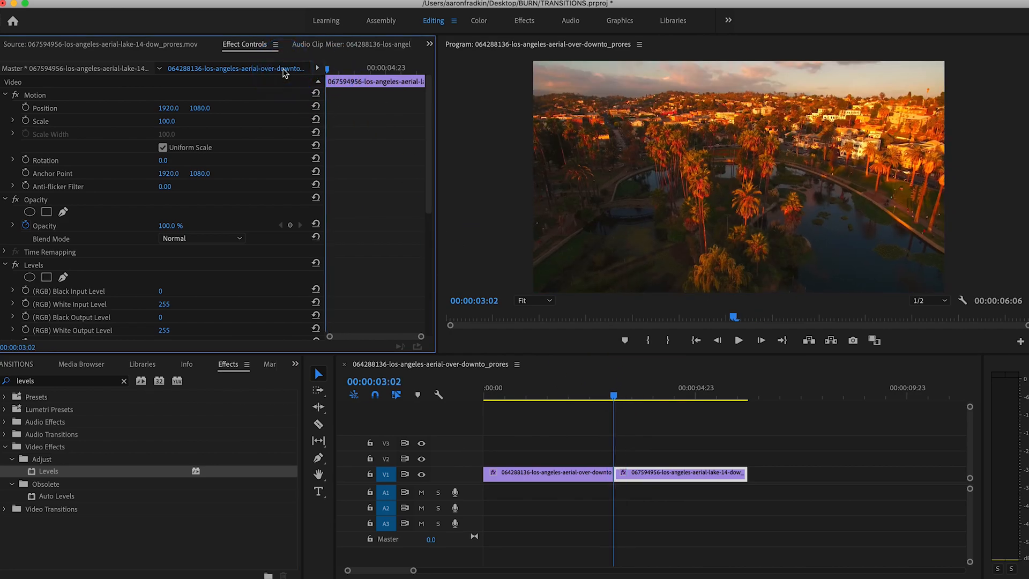
Step: Keyframe the lake clip's White Input Level from 0 at the cut back to 255
click(163, 304)
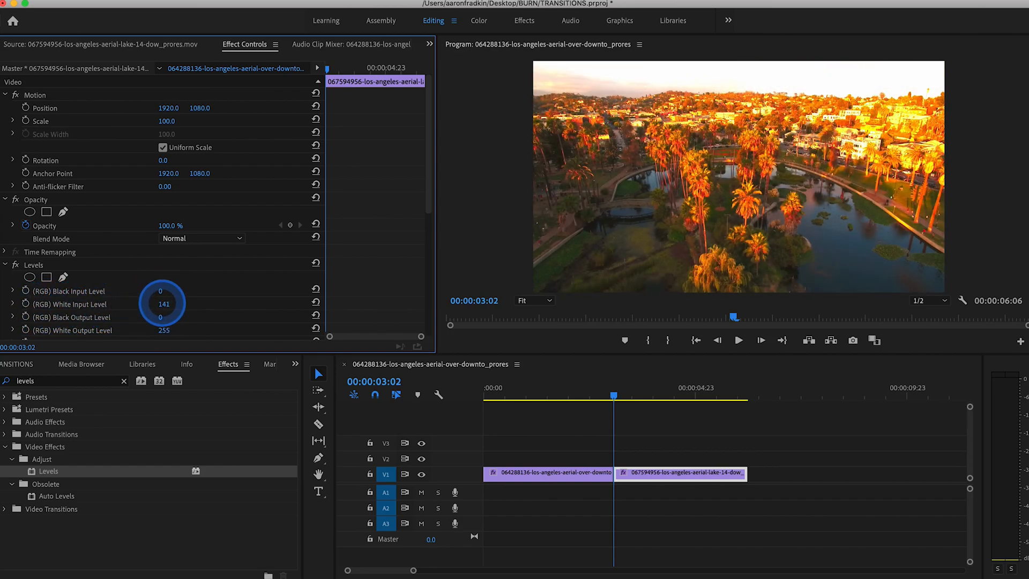
drag(163, 303, 163, 316)
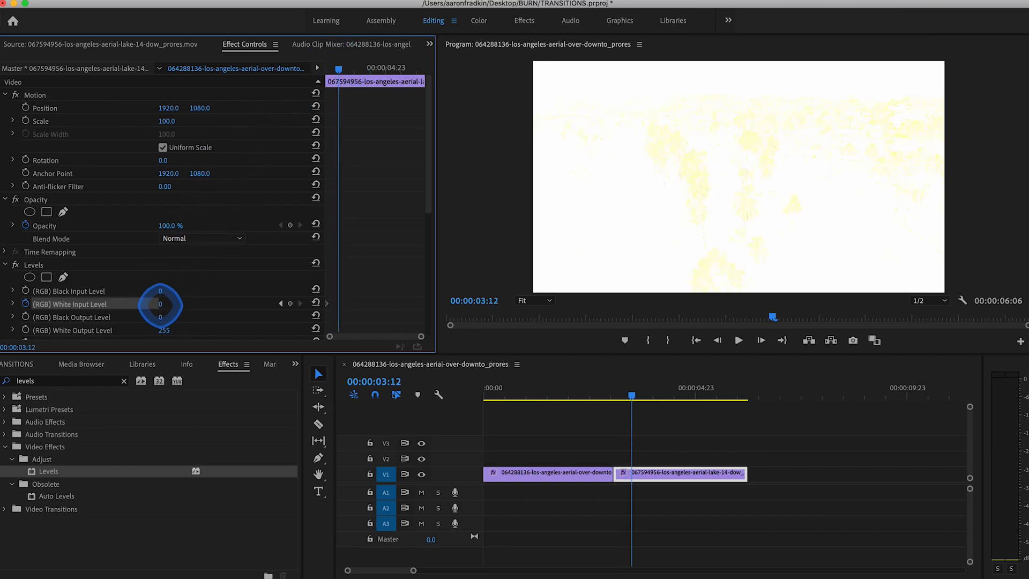
drag(162, 303, 178, 303)
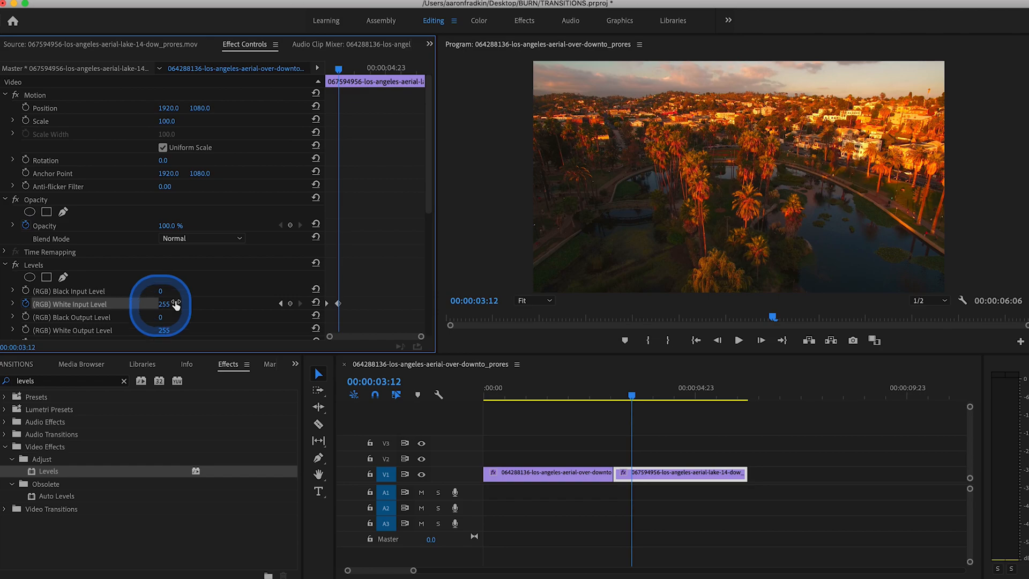